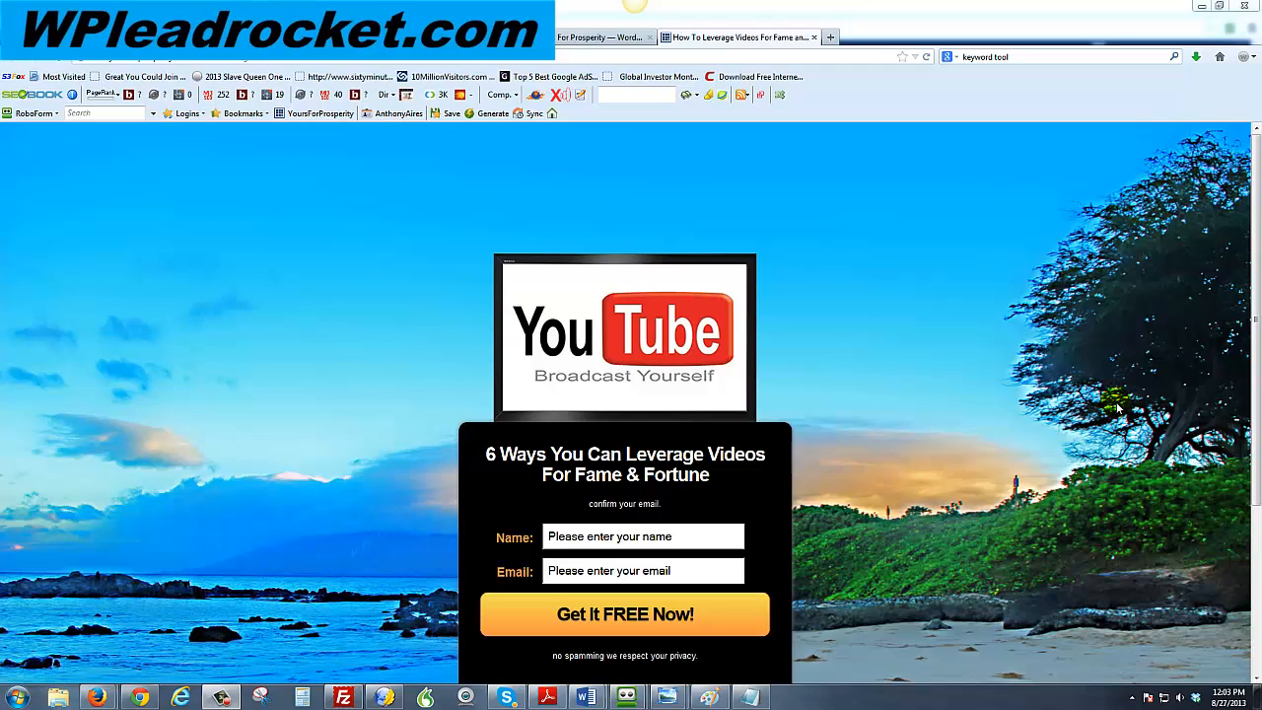
pyautogui.moveTo(1102, 399)
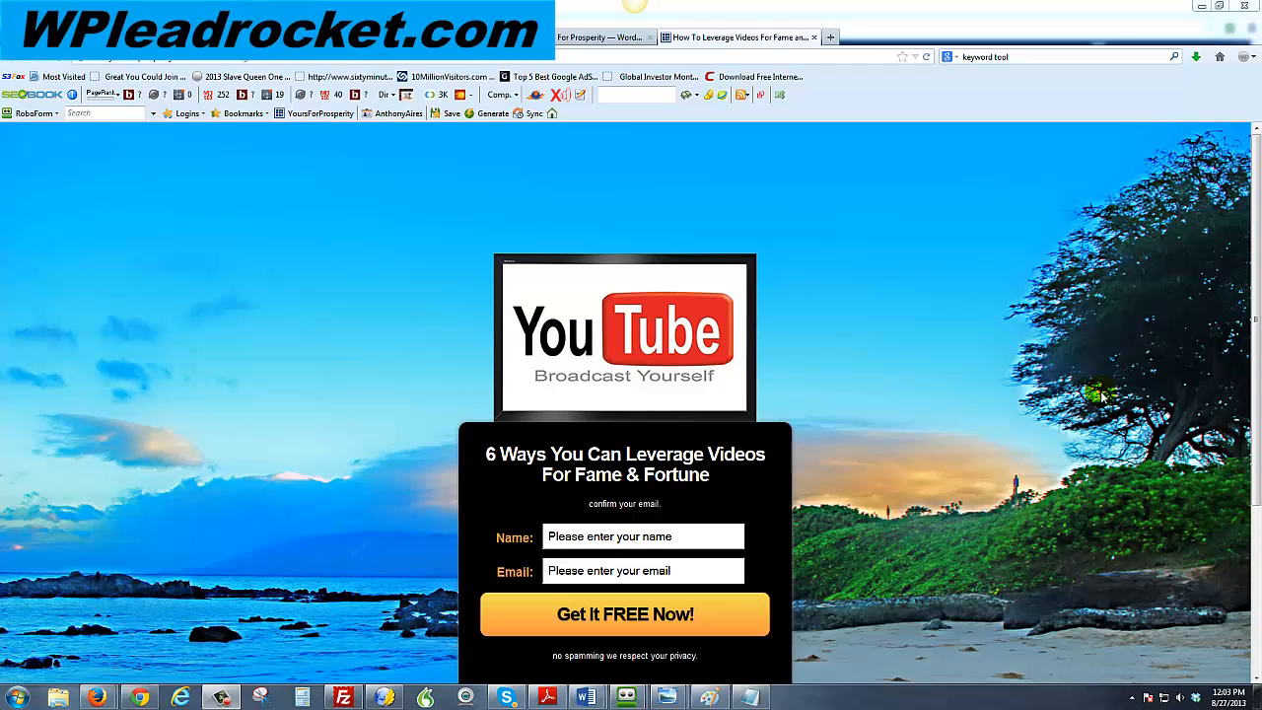
pyautogui.moveTo(1045, 405)
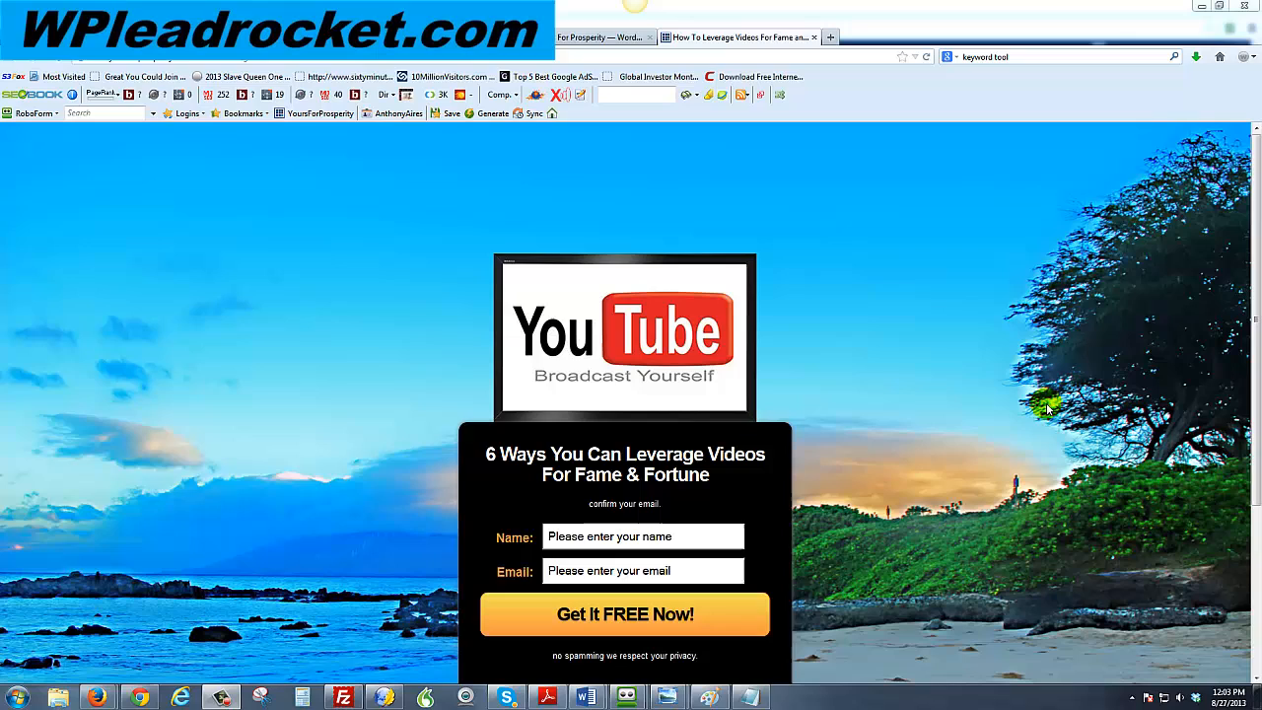
pyautogui.moveTo(1050, 406)
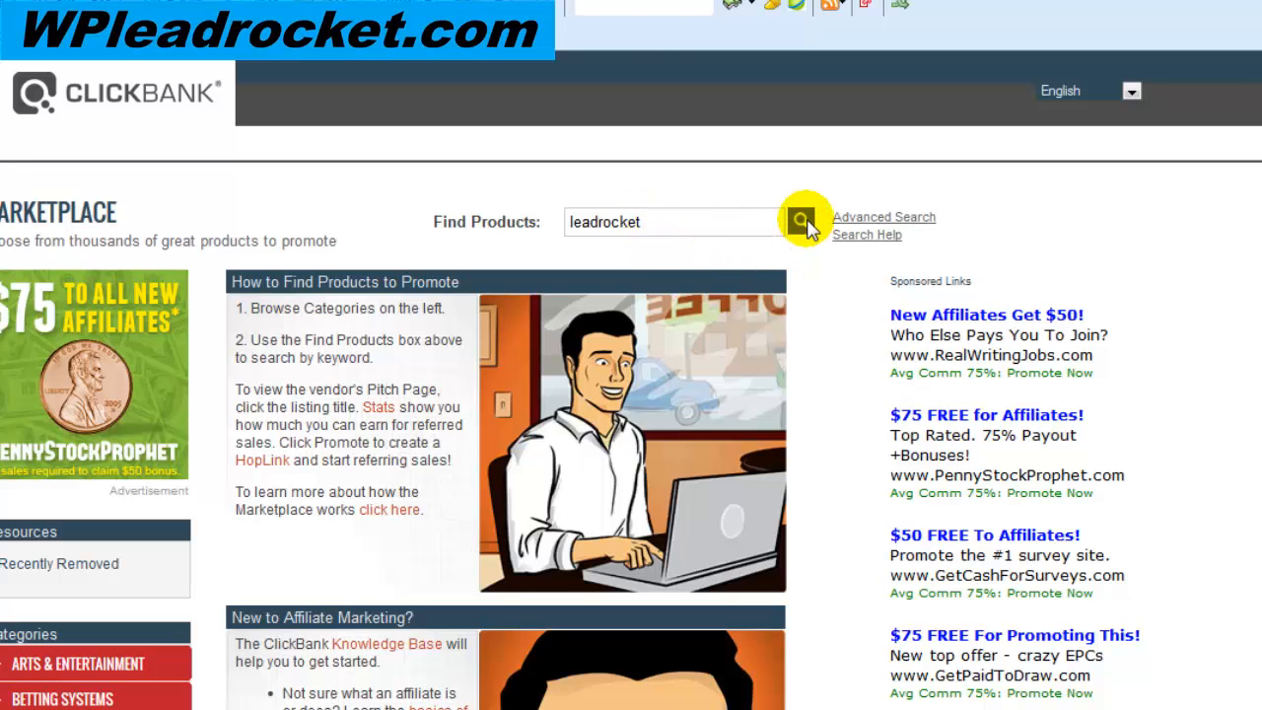
# Search the ClickBank Marketplace for 'leadrocket' products.
pyautogui.click(801, 221)
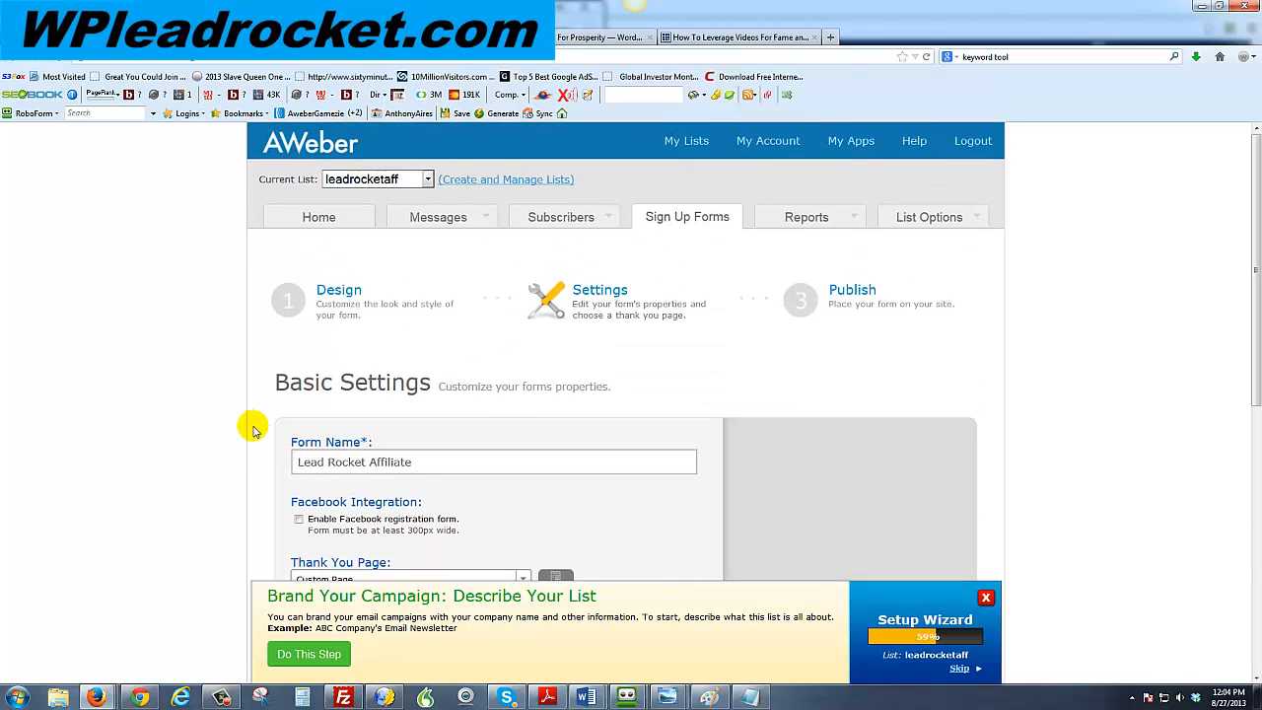
# Review the form's ClickBank hop-link thank-you pages and proceed to Step 3.
pyautogui.scroll(-3)
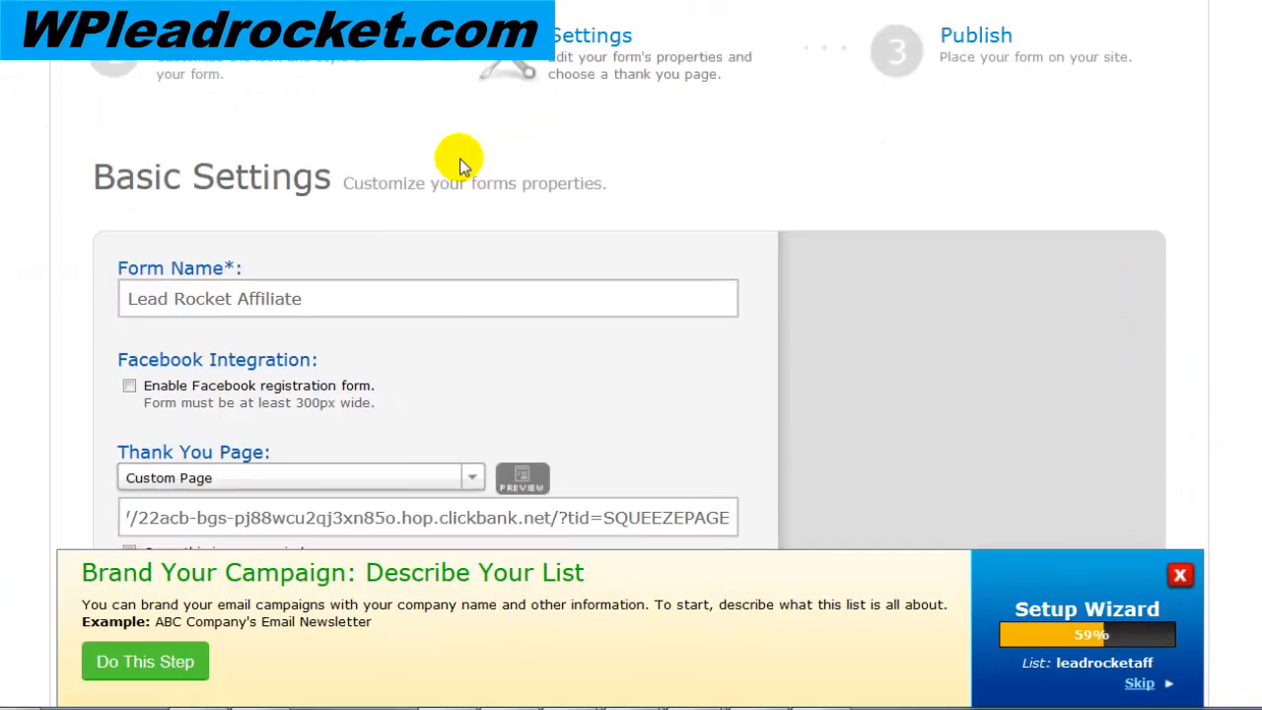
pyautogui.scroll(-3)
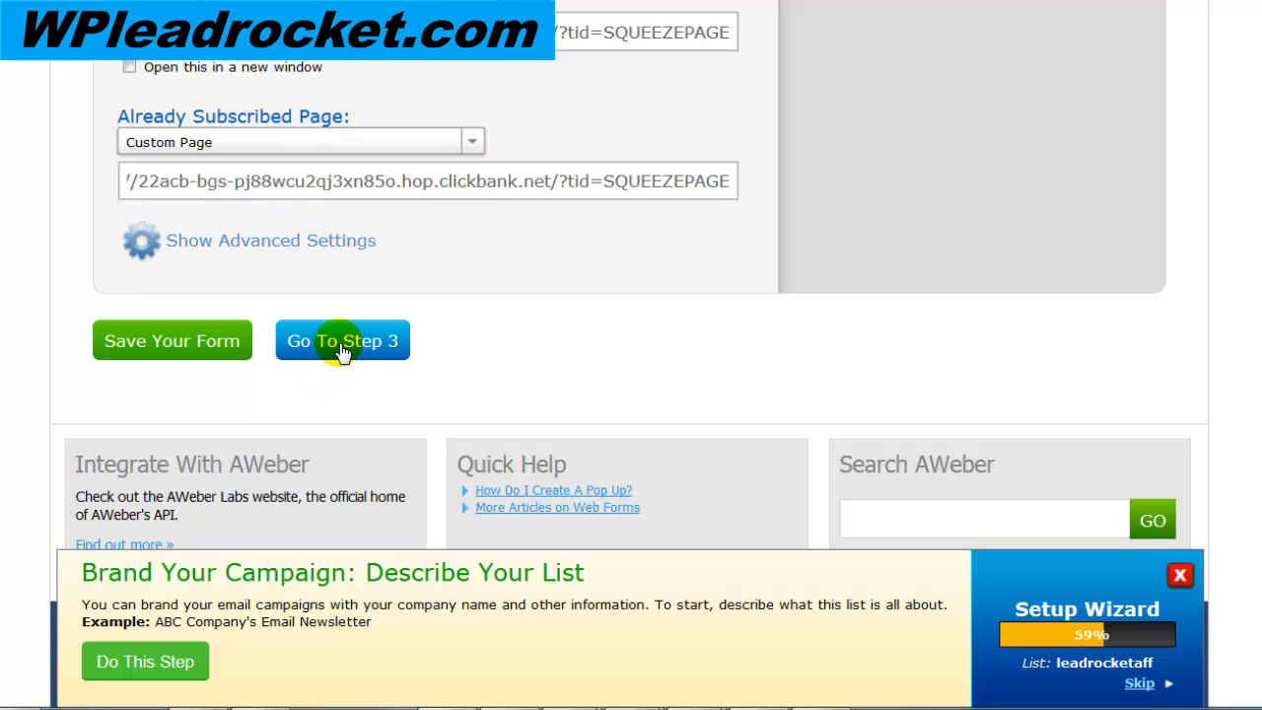
pyautogui.click(343, 339)
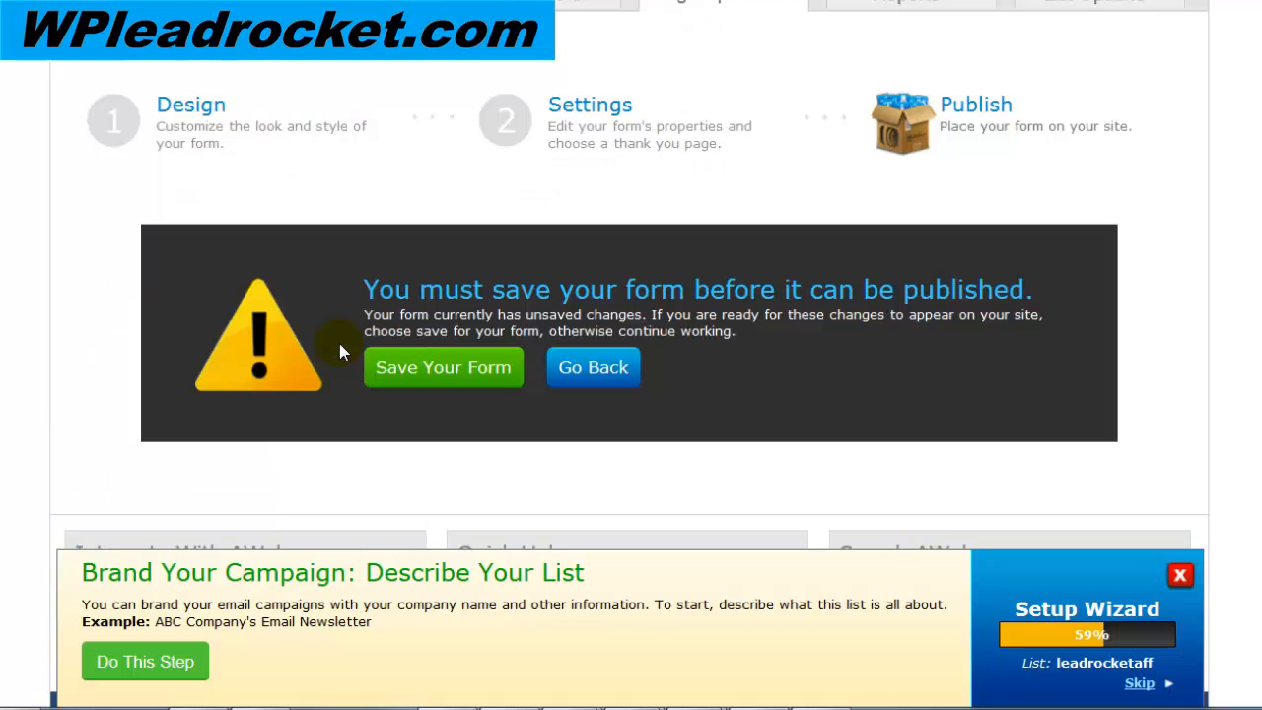
# Save the form and get its Raw HTML Version without form styles, ready to copy.
pyautogui.click(442, 367)
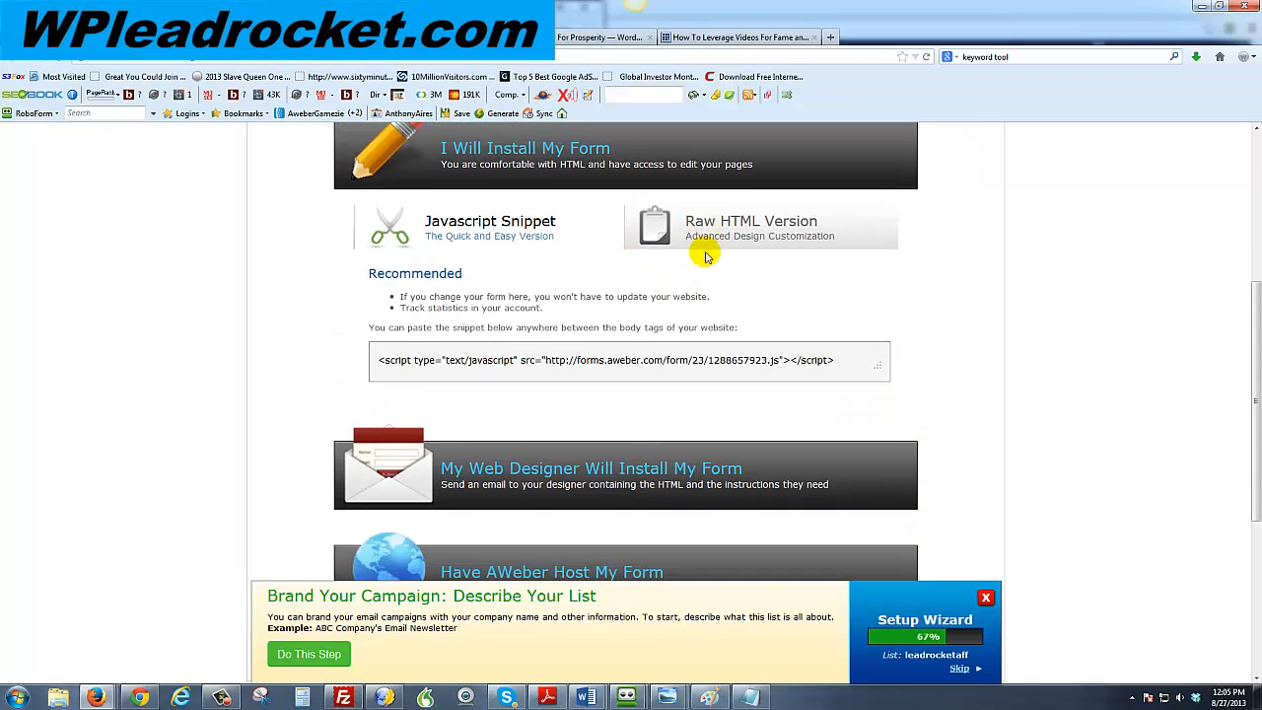
pyautogui.click(750, 221)
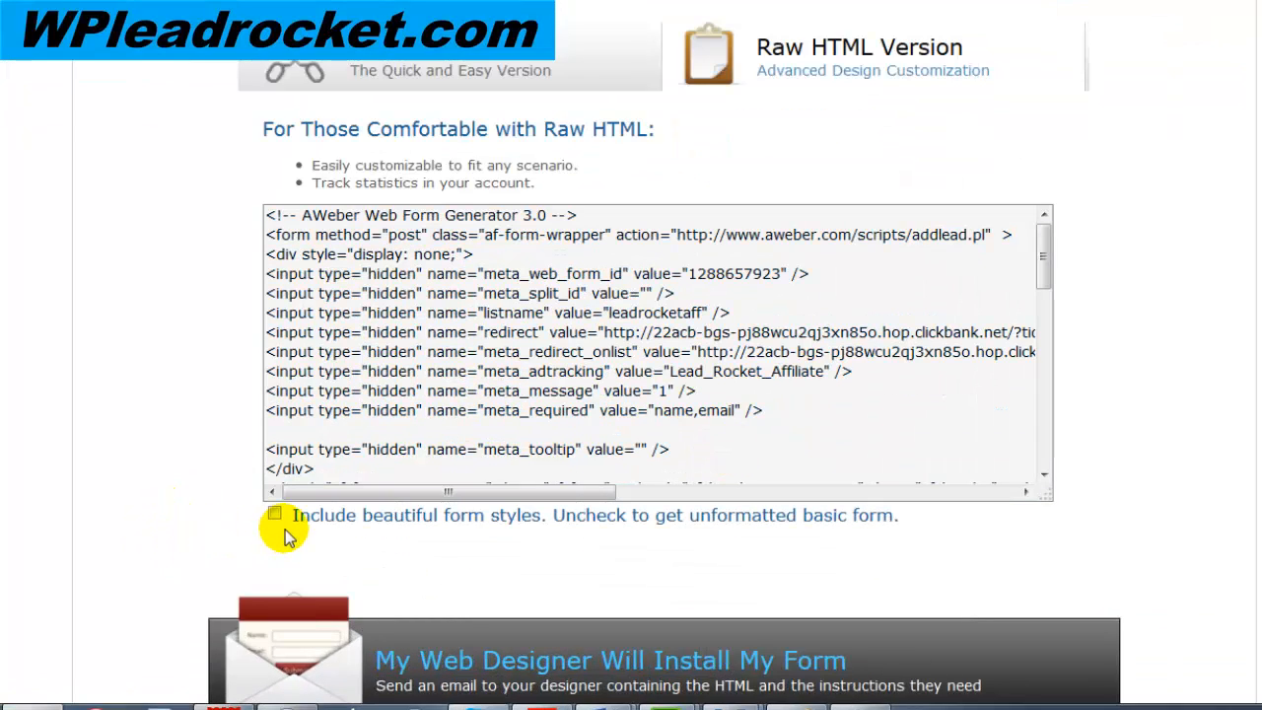
pyautogui.click(276, 512)
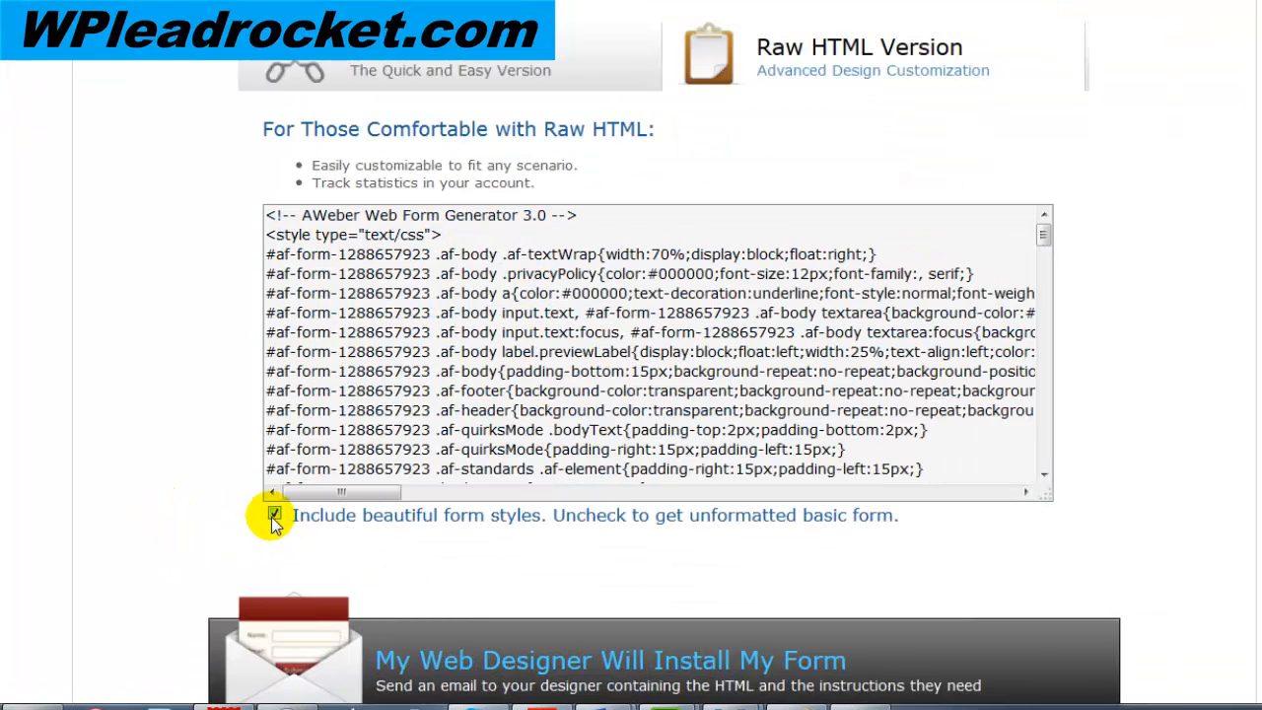
pyautogui.click(275, 515)
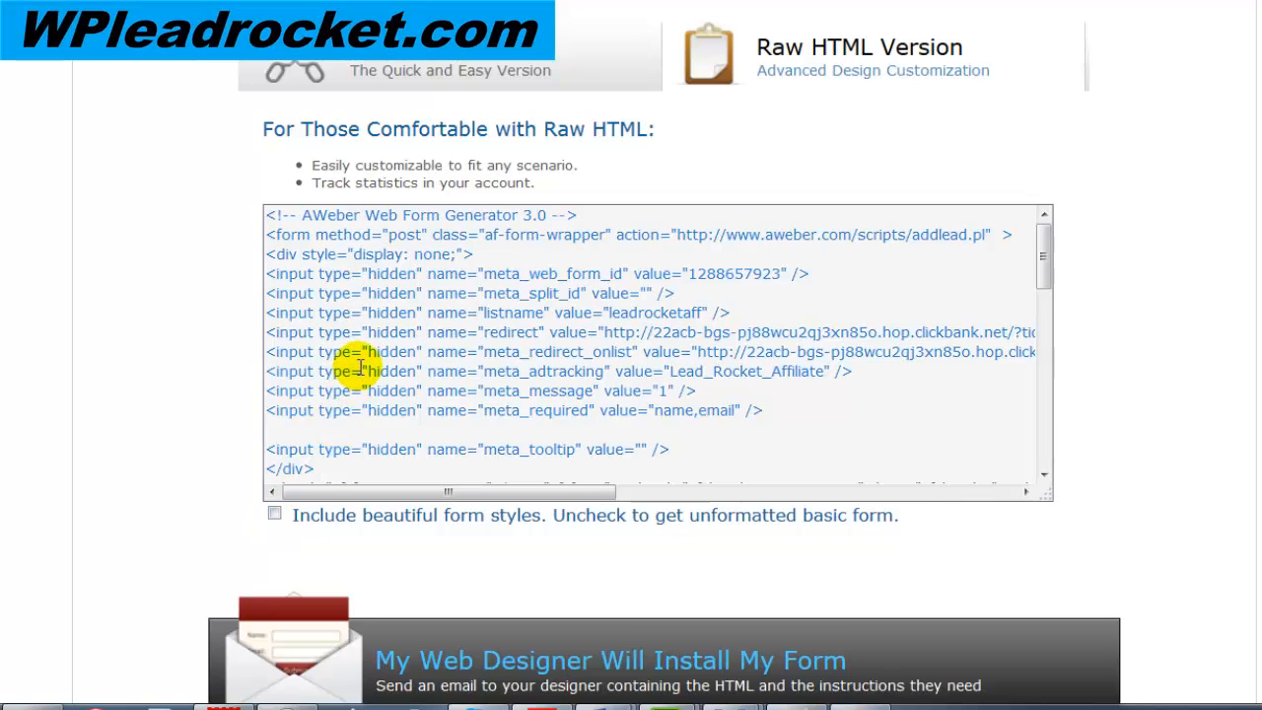
pyautogui.rightClick(359, 371)
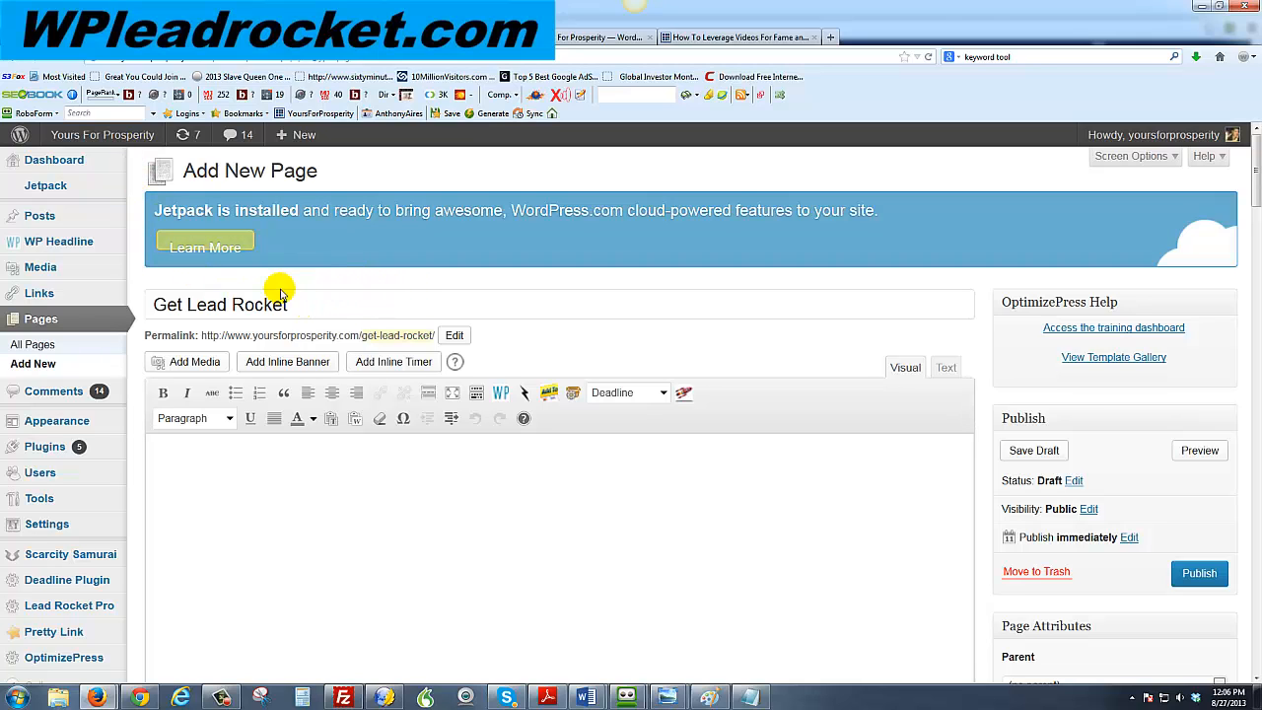
# Scroll the Get Lead Rocket page draft down to the Lead Rocket Pro Form Template section.
pyautogui.scroll(-3)
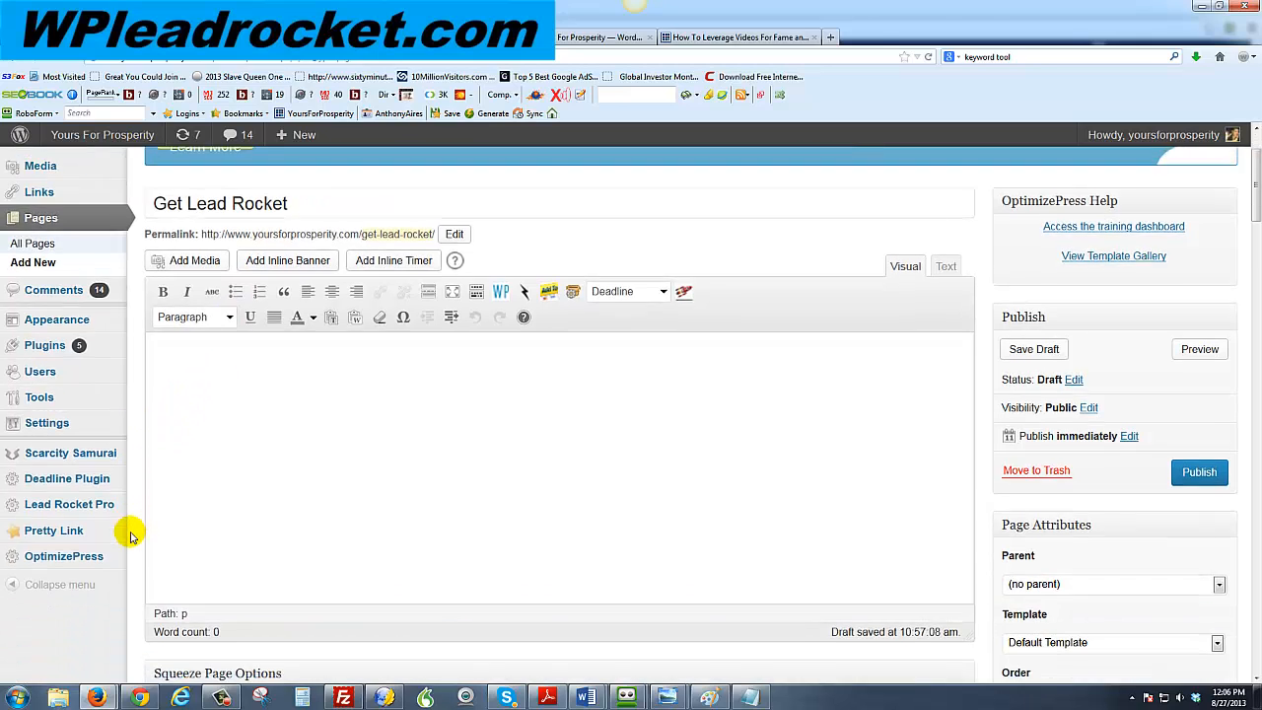
pyautogui.scroll(-3)
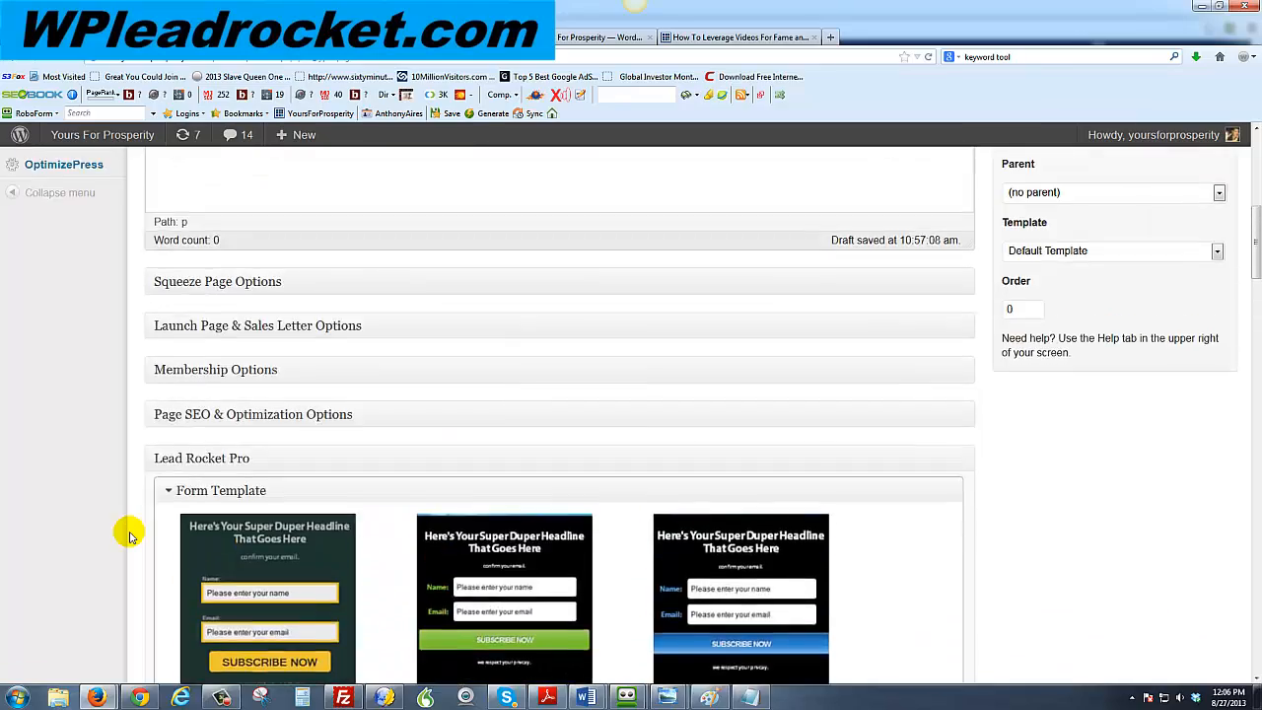
pyautogui.scroll(-3)
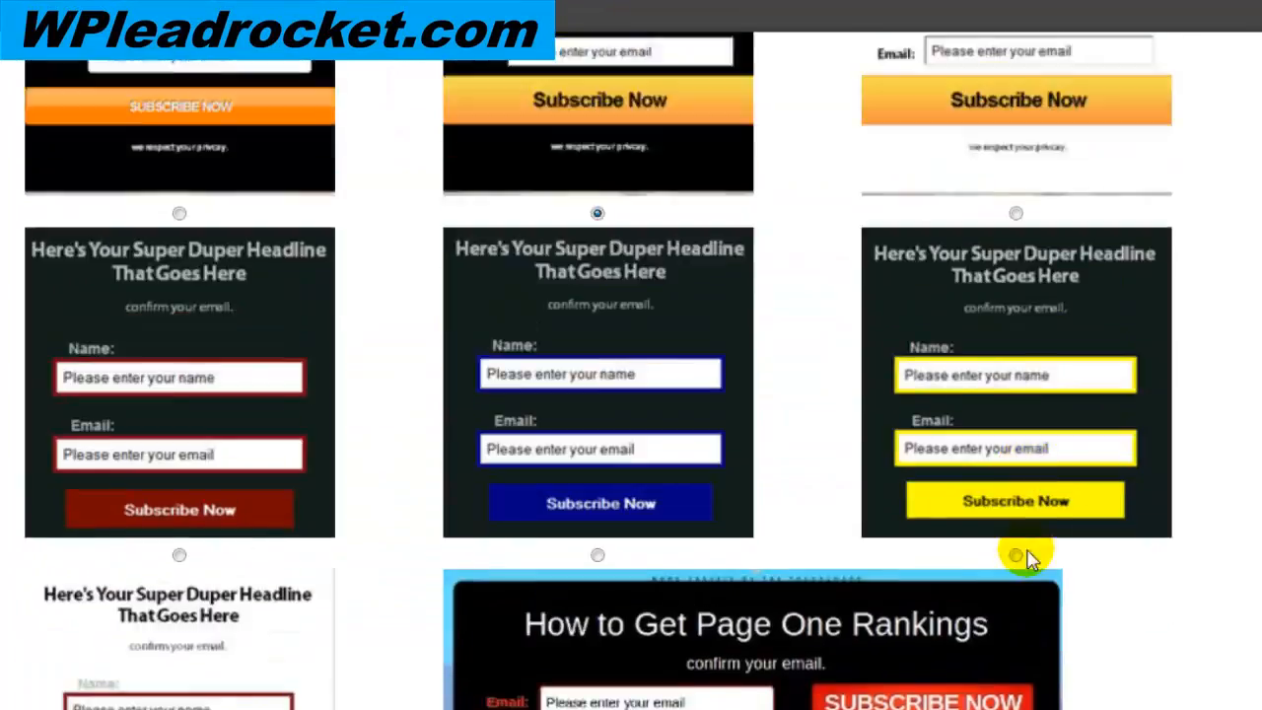
pyautogui.scroll(-3)
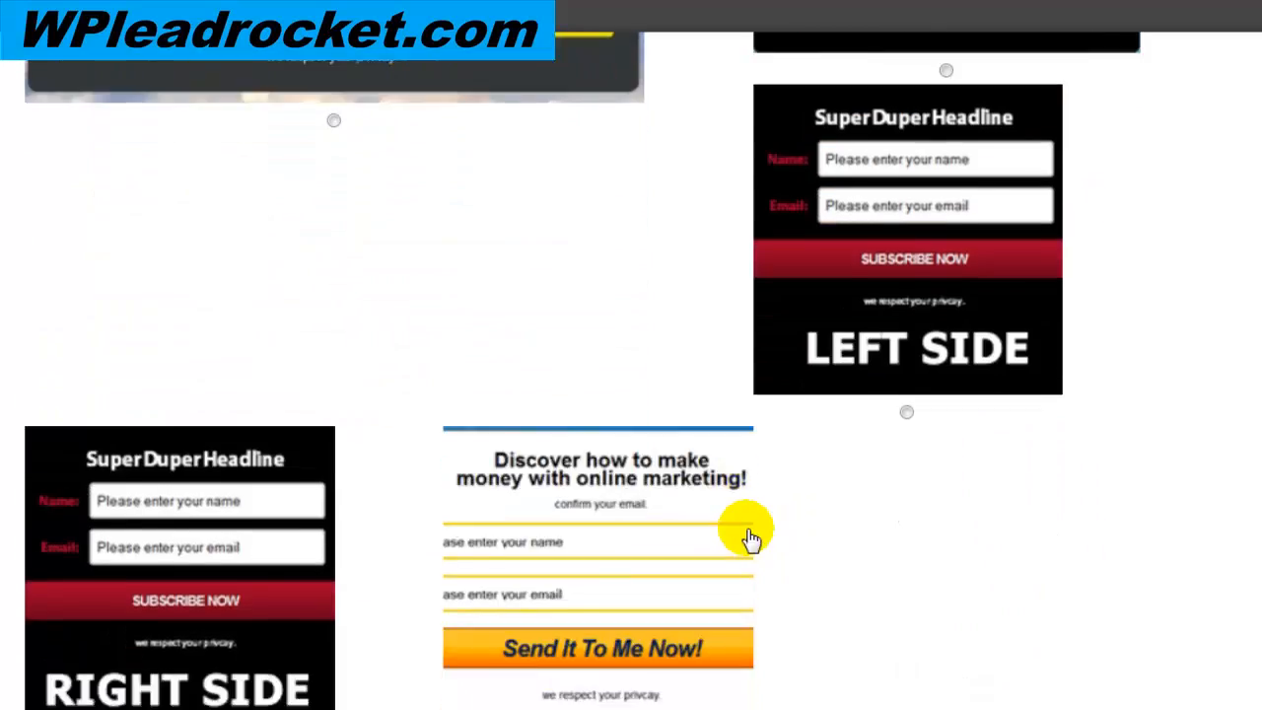
pyautogui.scroll(-3)
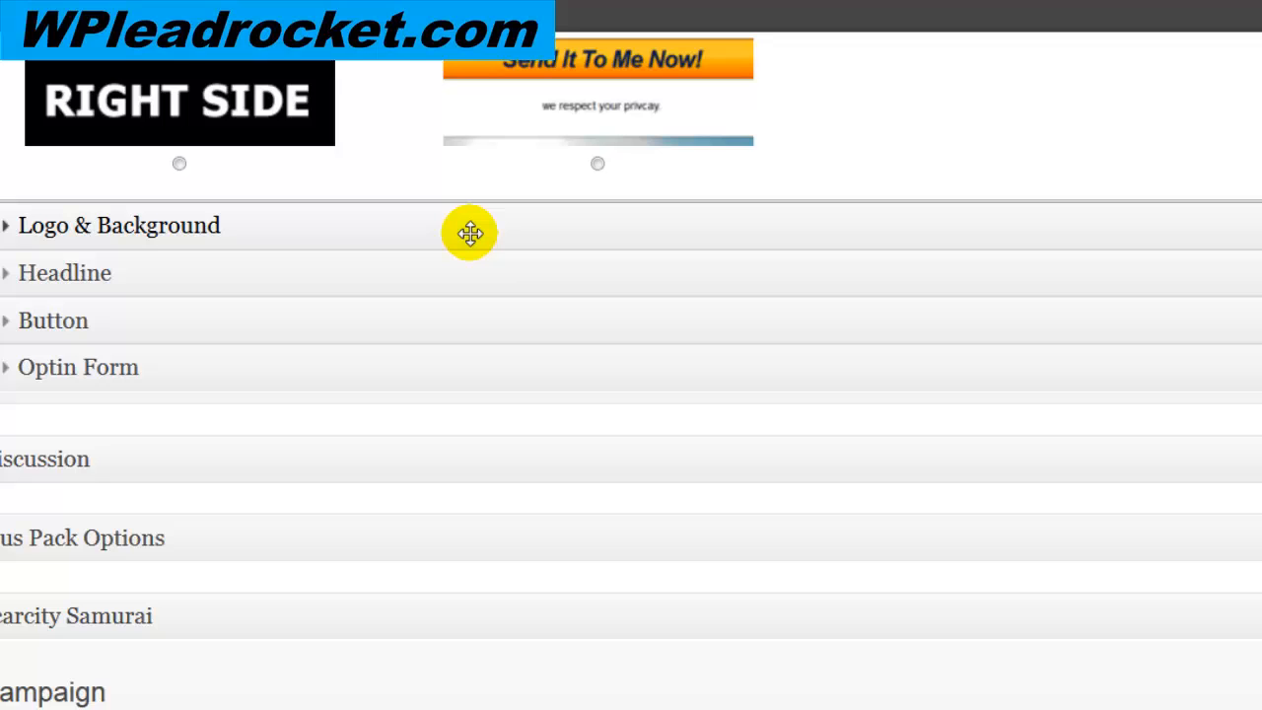
pyautogui.moveTo(471, 241)
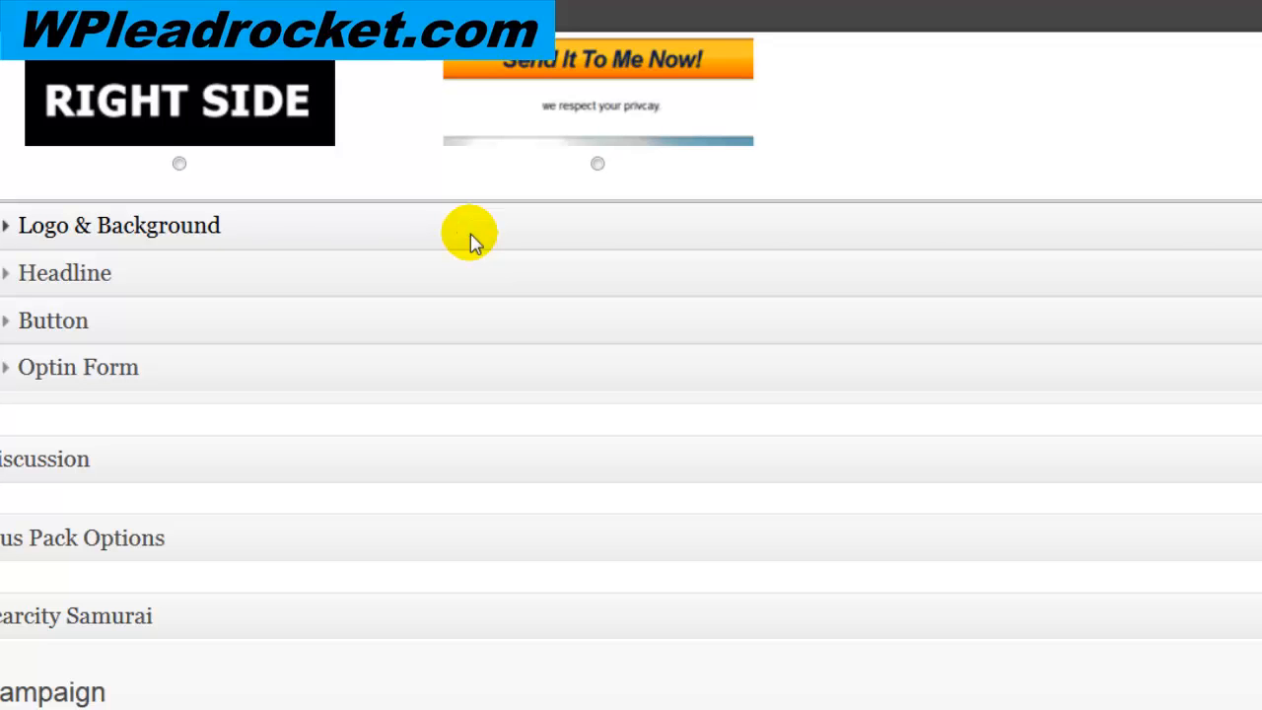
# Insert the uploaded full-size photo as the page background under Logo & Background.
pyautogui.click(118, 225)
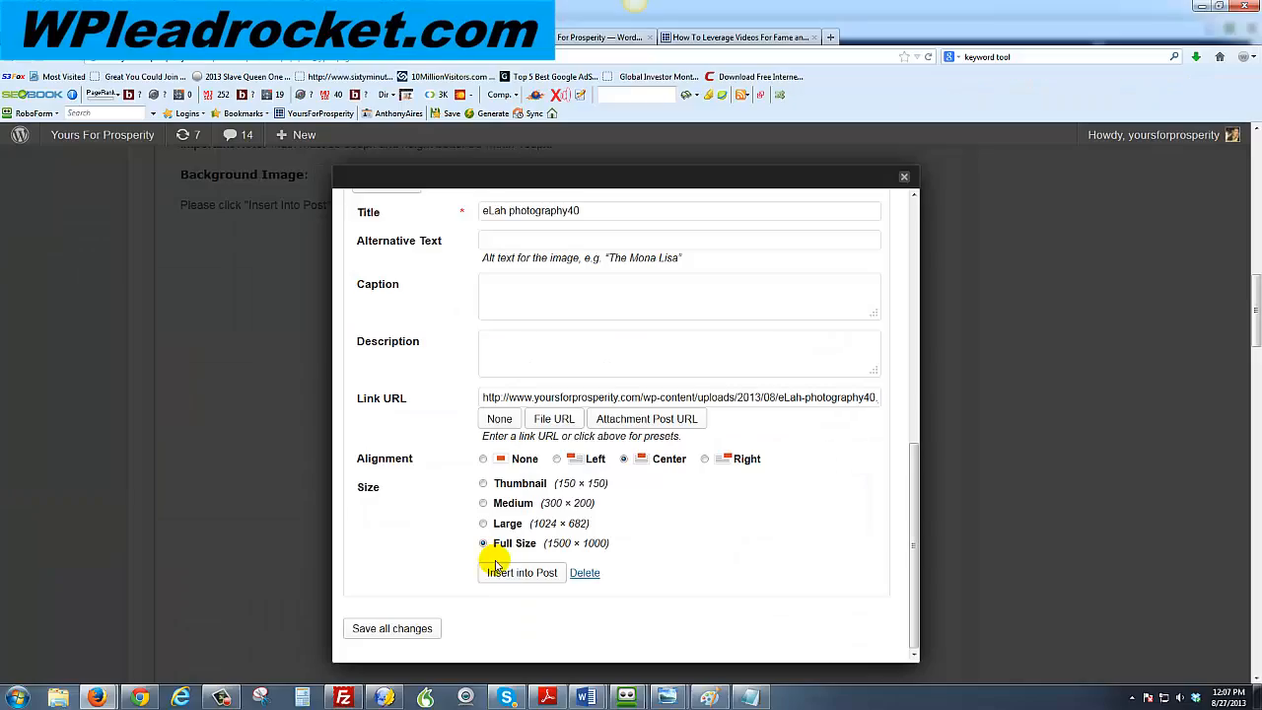
pyautogui.click(521, 572)
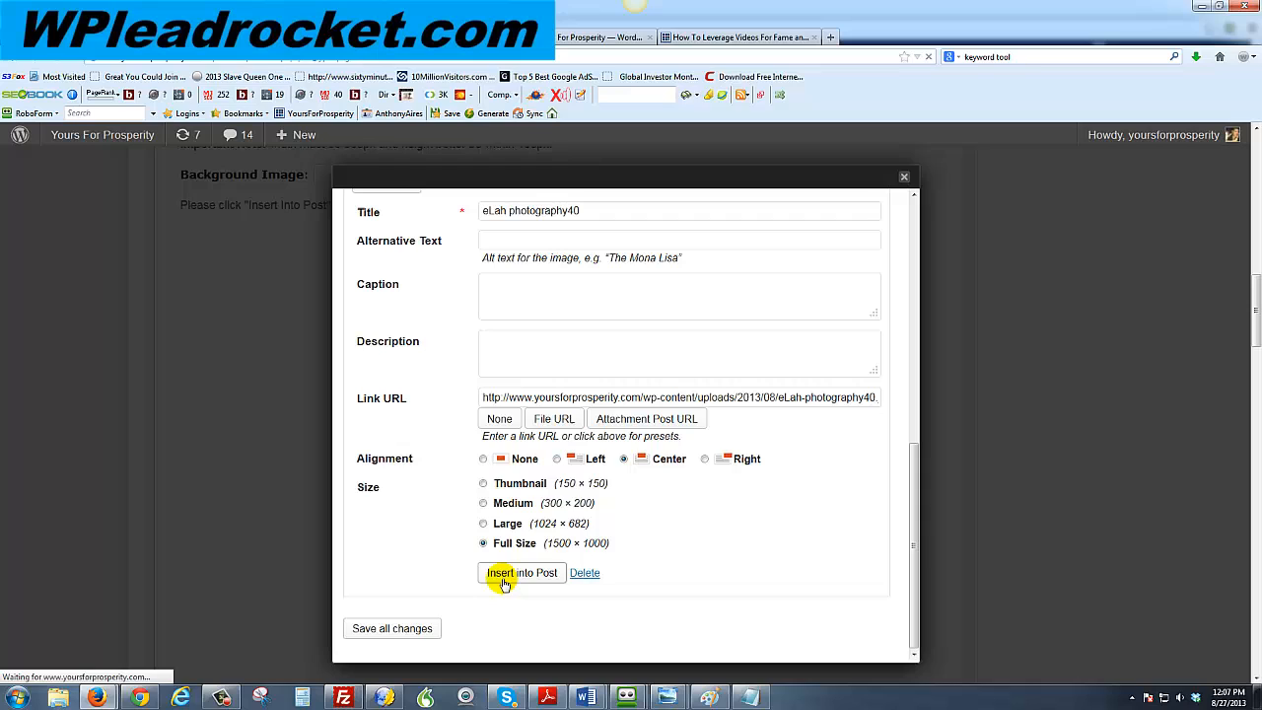
pyautogui.click(521, 572)
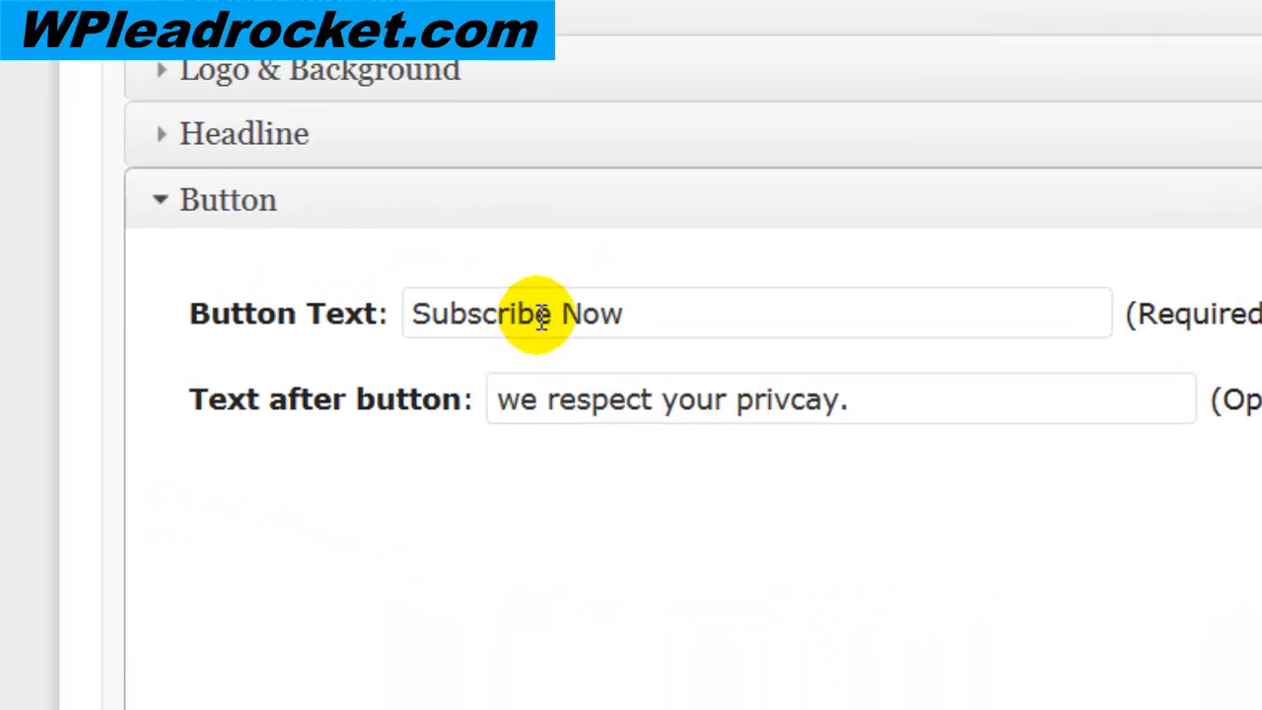
# Replace the button text 'Subscribe Now' with 'Next'.
pyautogui.tripleClick(517, 314)
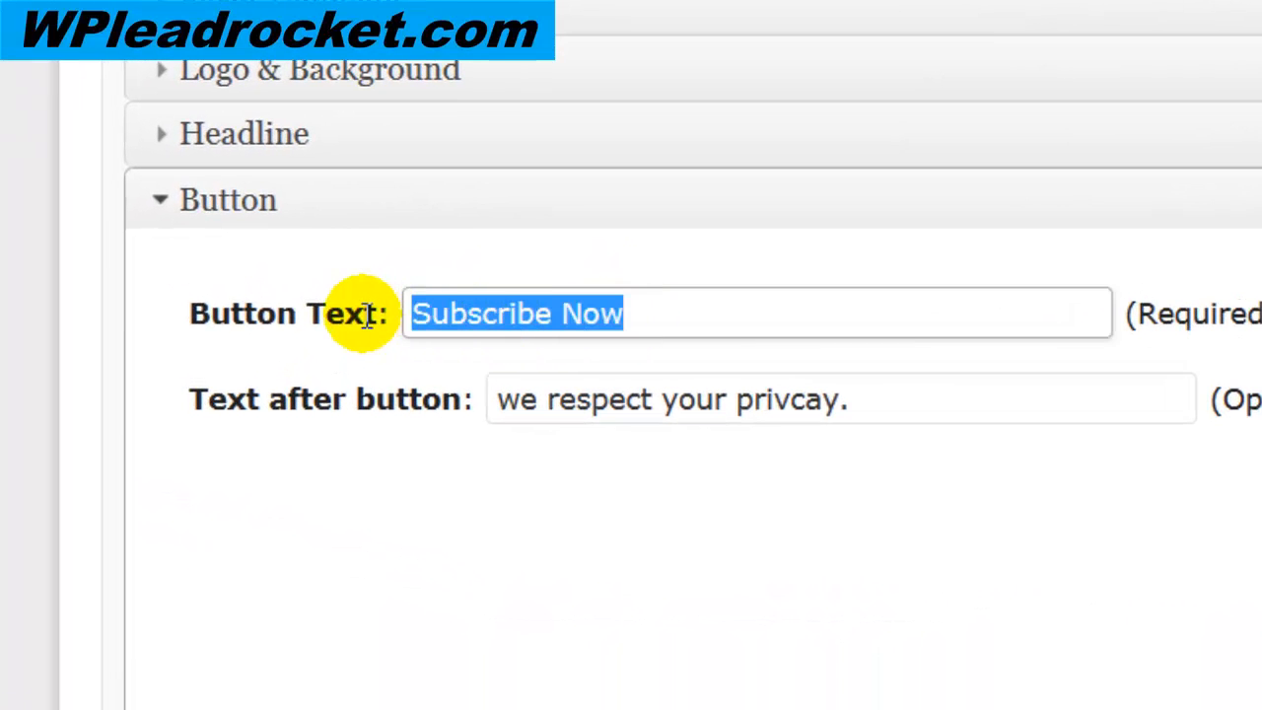
pyautogui.write('Next')
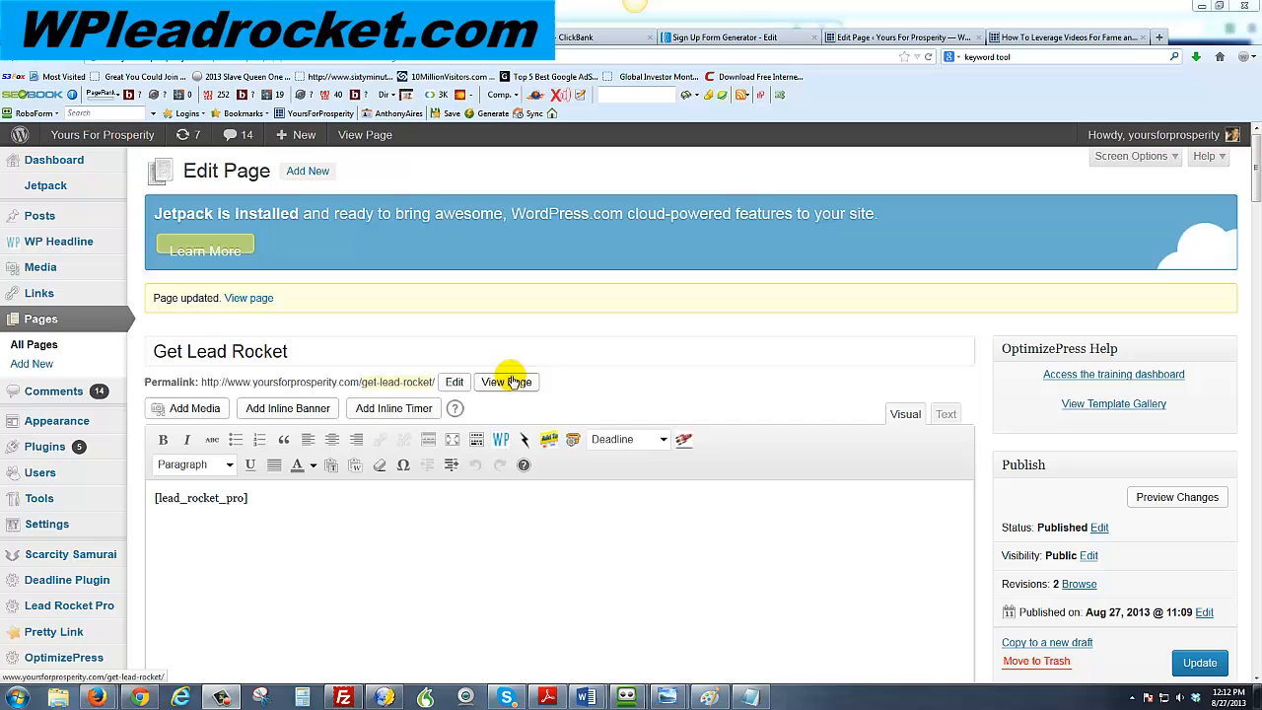
# Open the live Get Lead Rocket page via View Page in a new tab.
pyautogui.rightClick(505, 383)
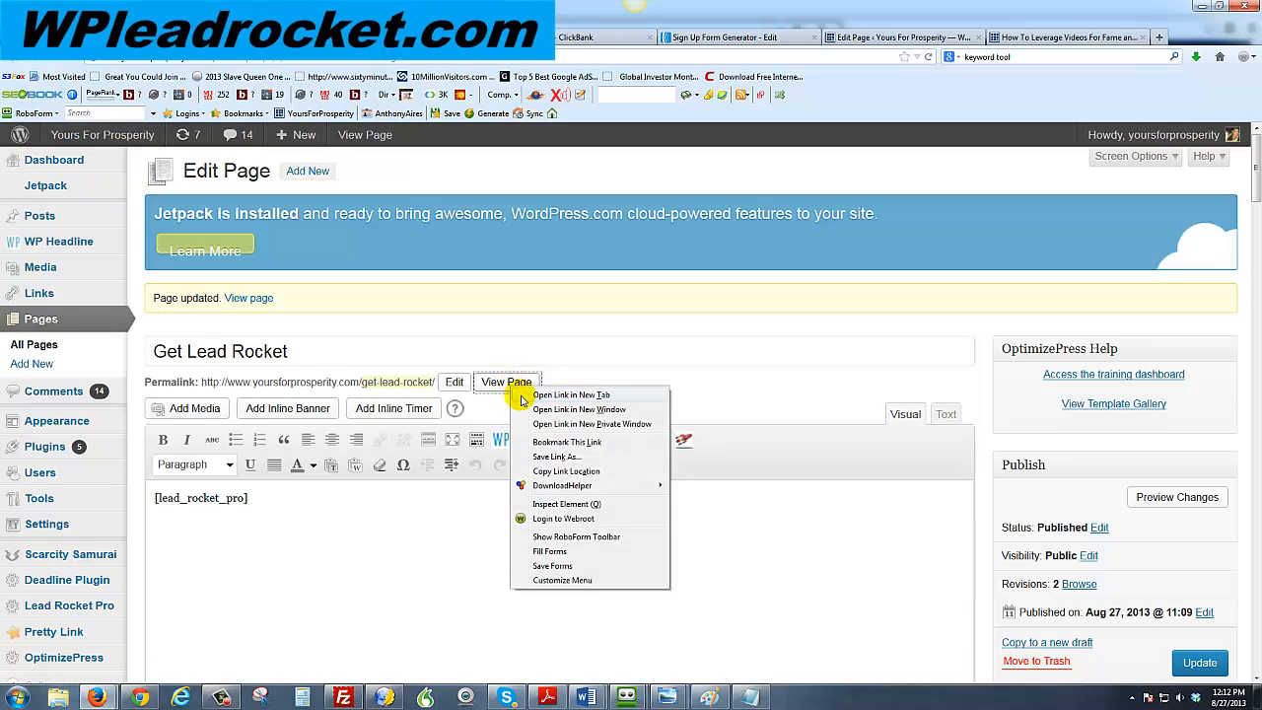
pyautogui.click(570, 395)
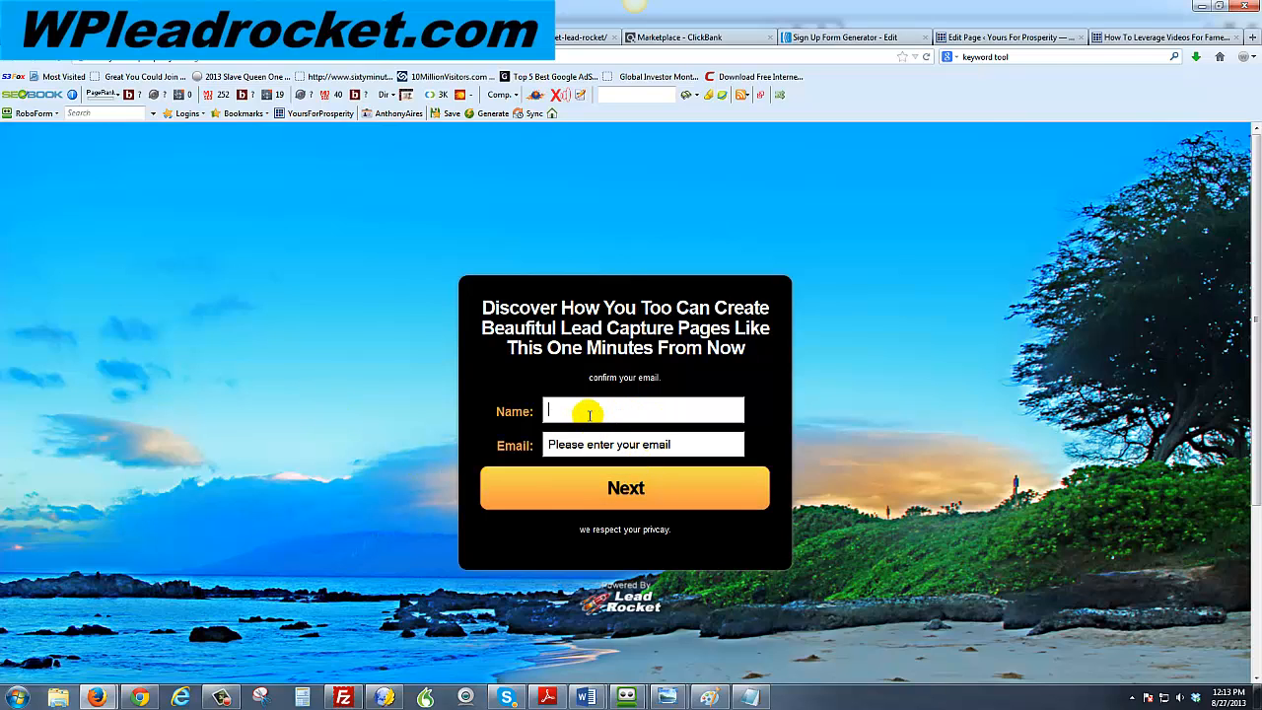
# Submit the opt-in form with the name 'anthony' to reach the Lead Rocket sales page.
pyautogui.write('anthony')
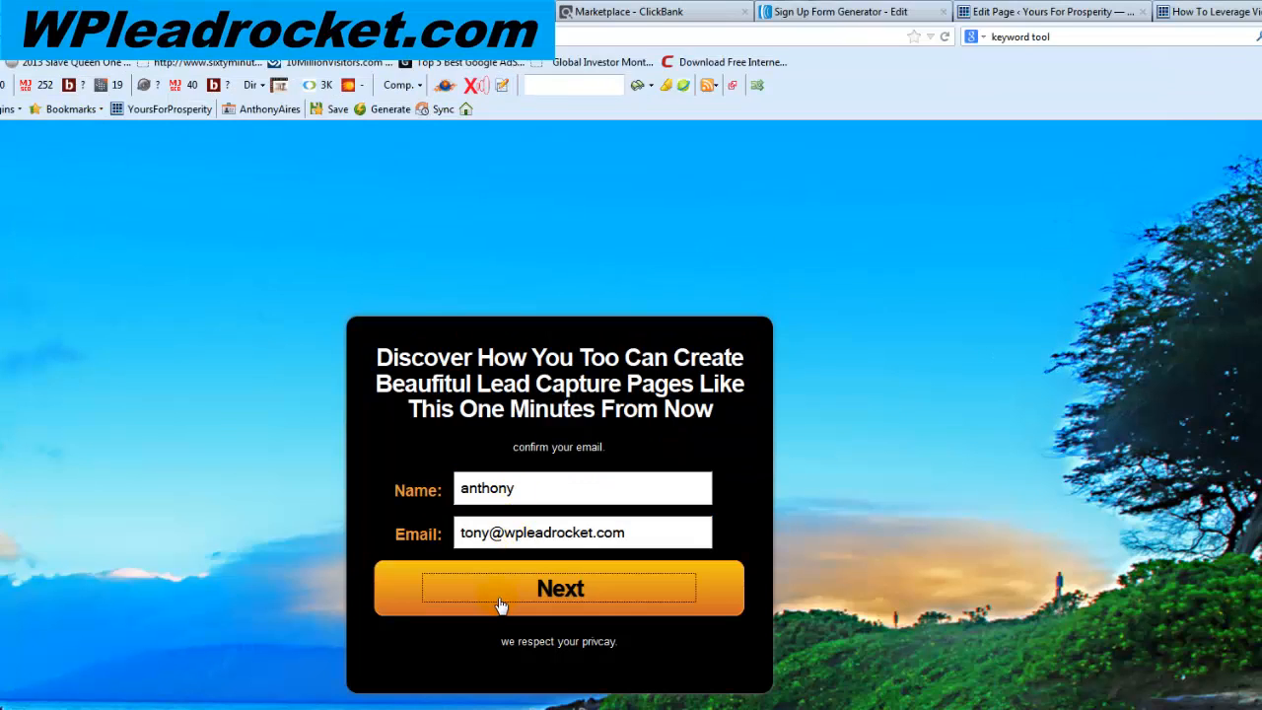
pyautogui.click(560, 588)
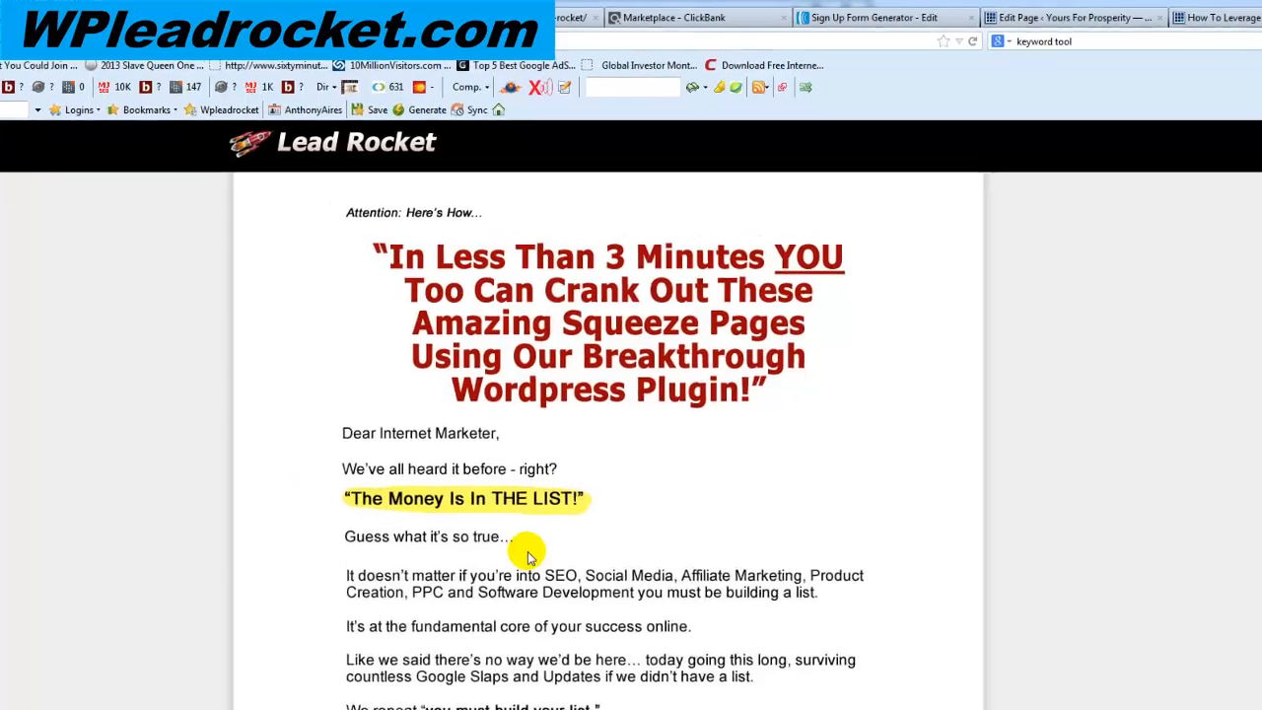
pyautogui.scroll(-3)
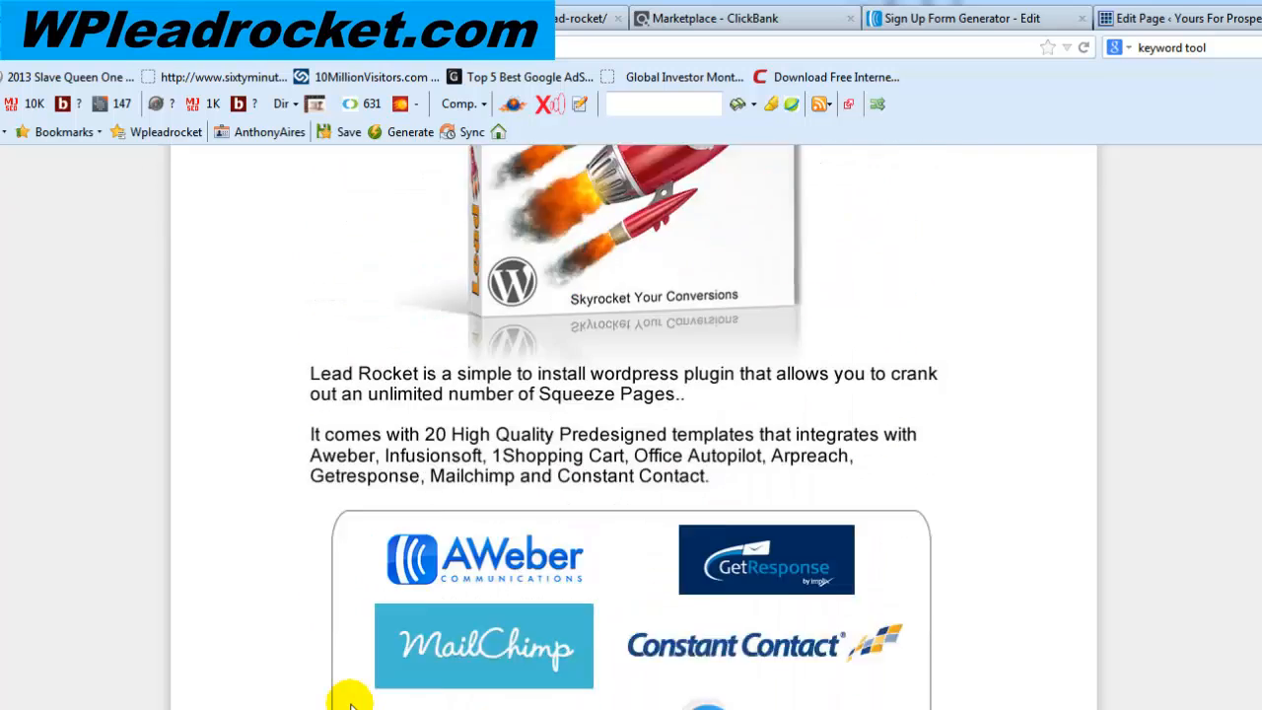
pyautogui.scroll(-3)
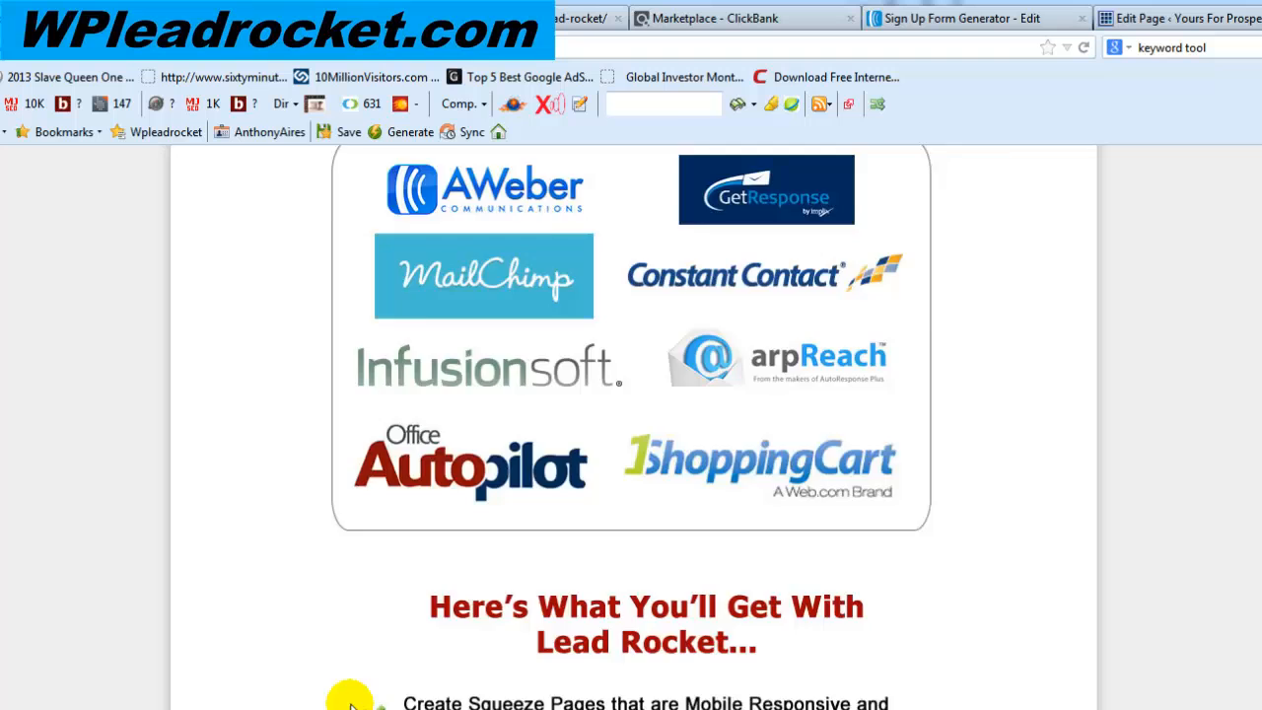